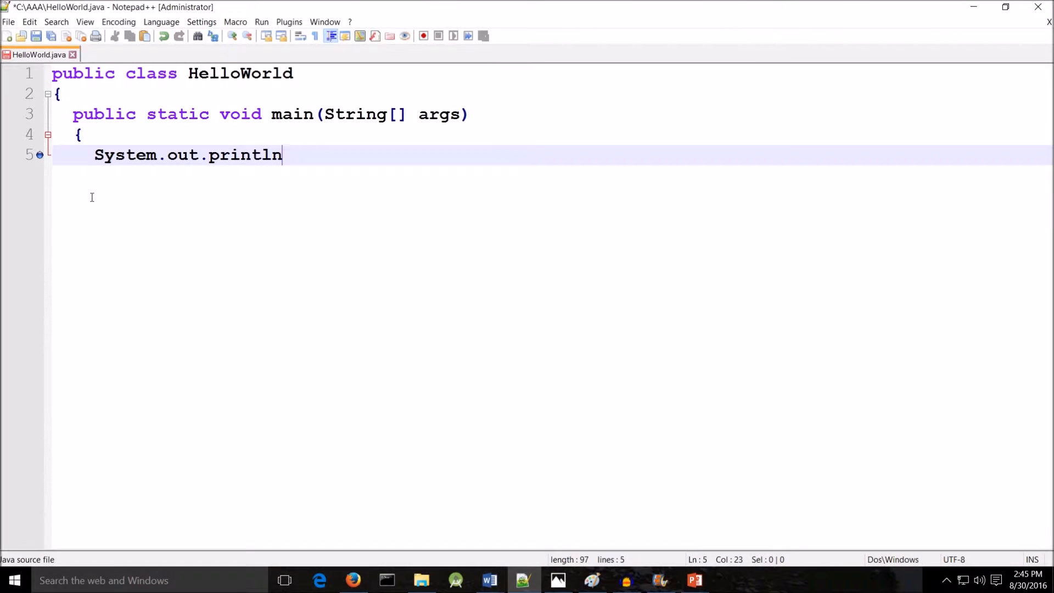
- Write the println argument "Hello World!" and close the statement on line 5
type("(\"Hel")
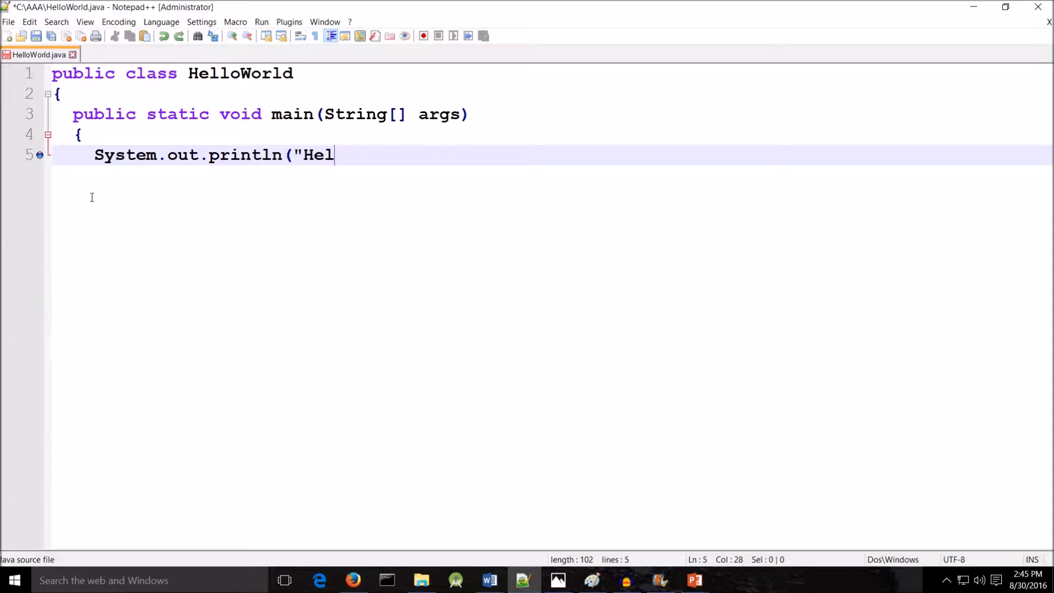
type("lo")
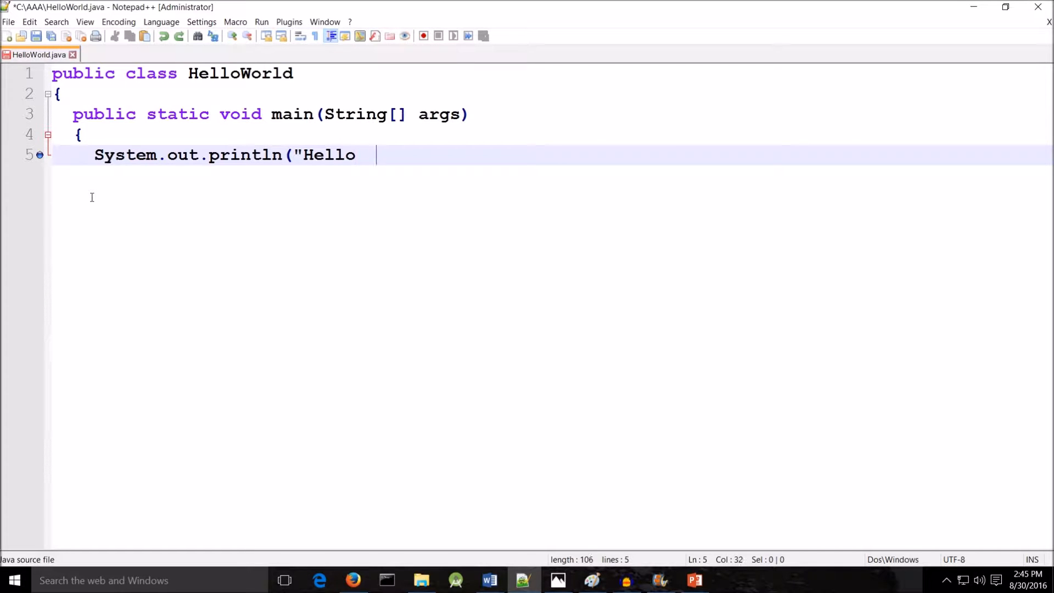
type("Worl")
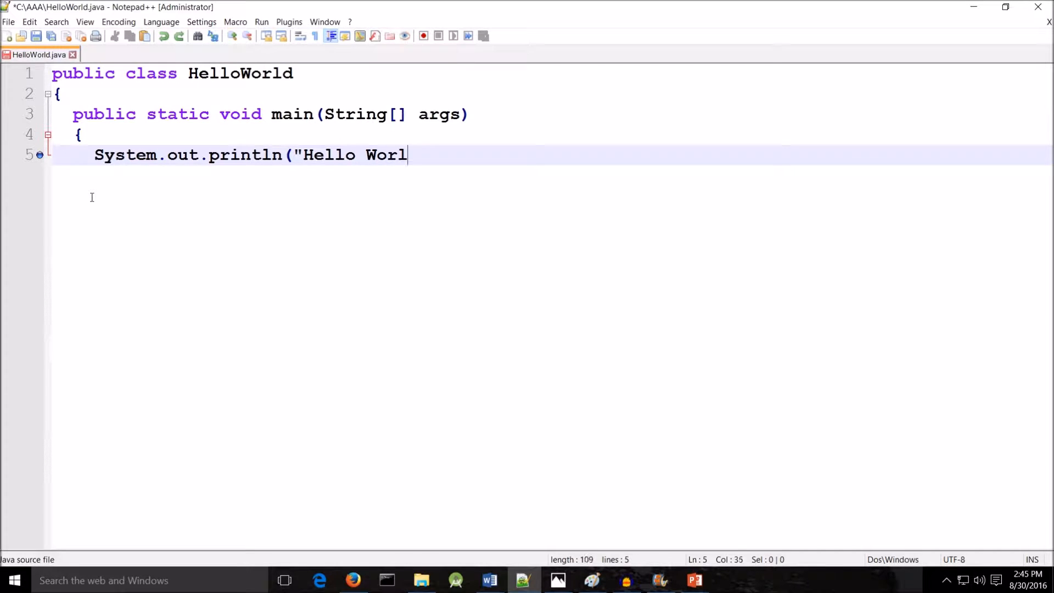
type("d!\");")
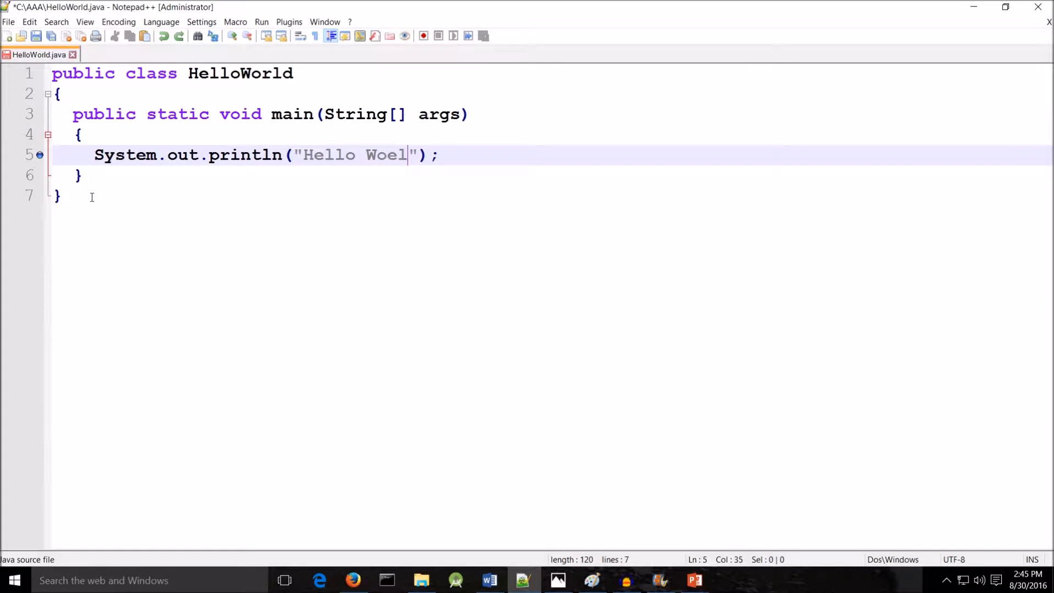
key("backspace")
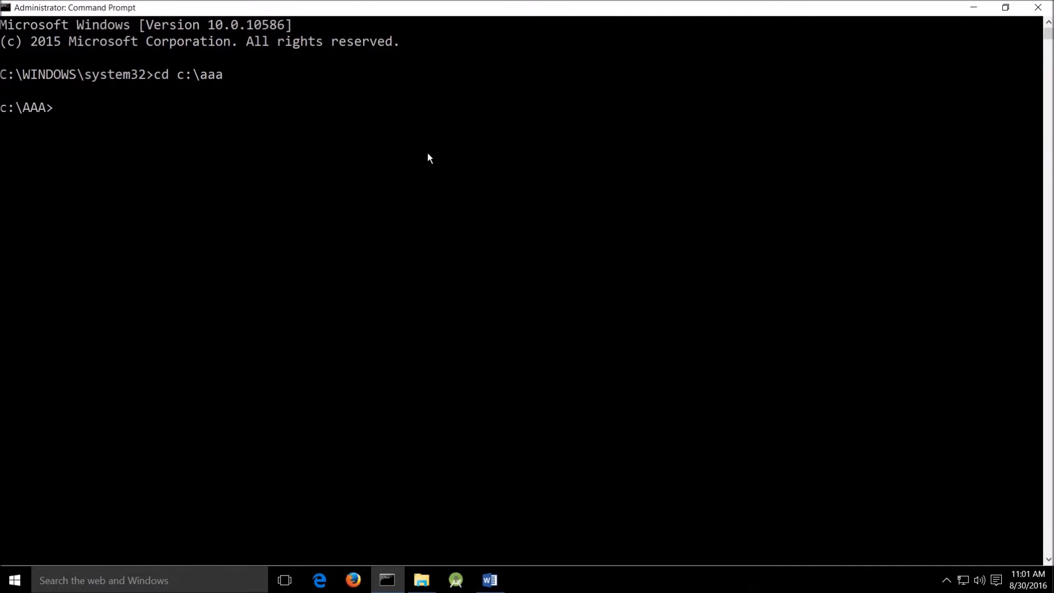
- Enter the javac HelloWorld compile command at the C:\AAA prompt
type("java")
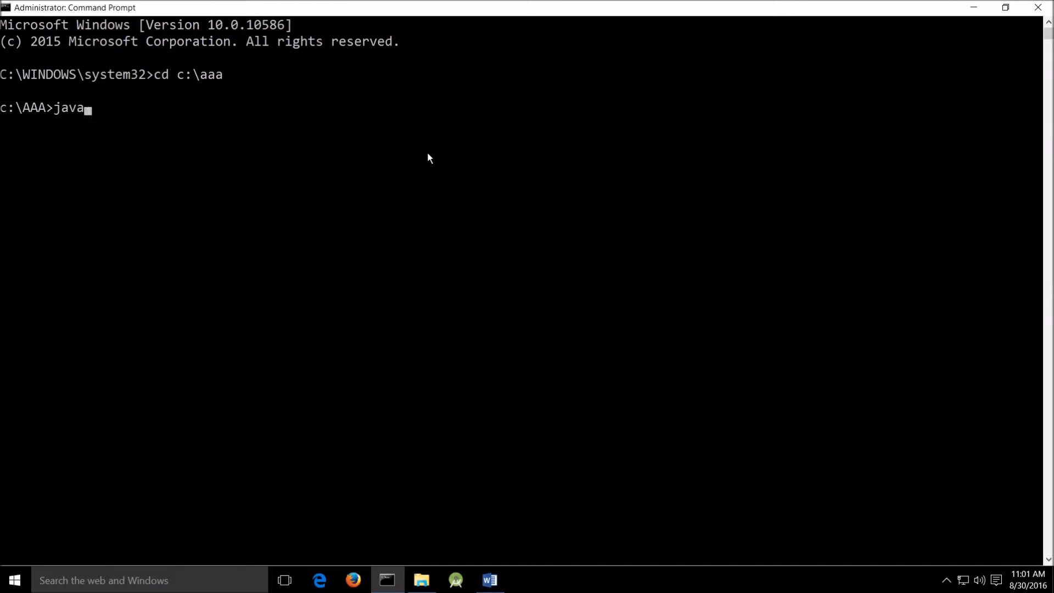
type("c")
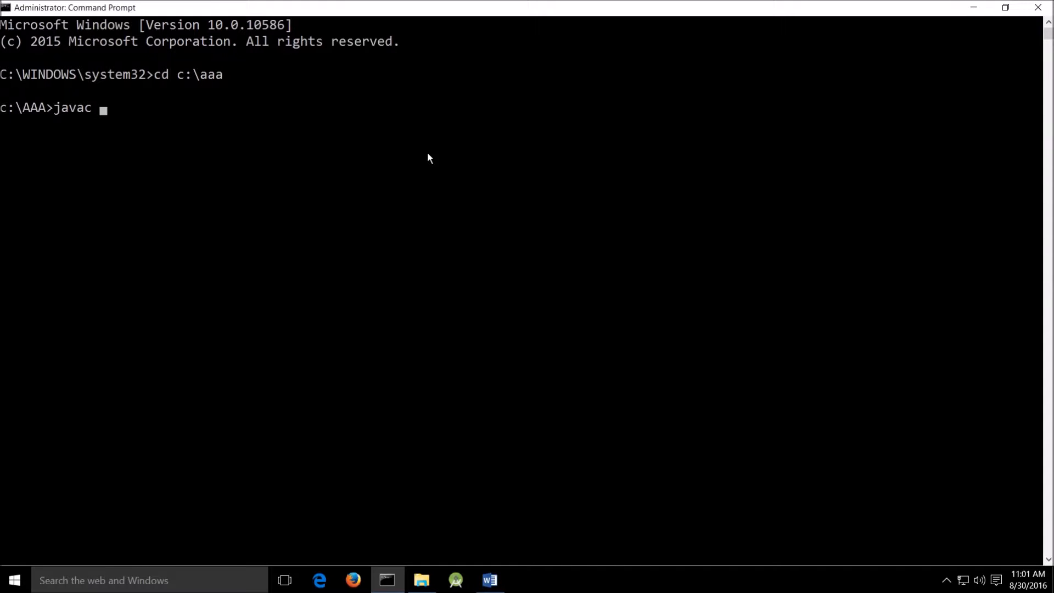
type("HelloWorld.java")
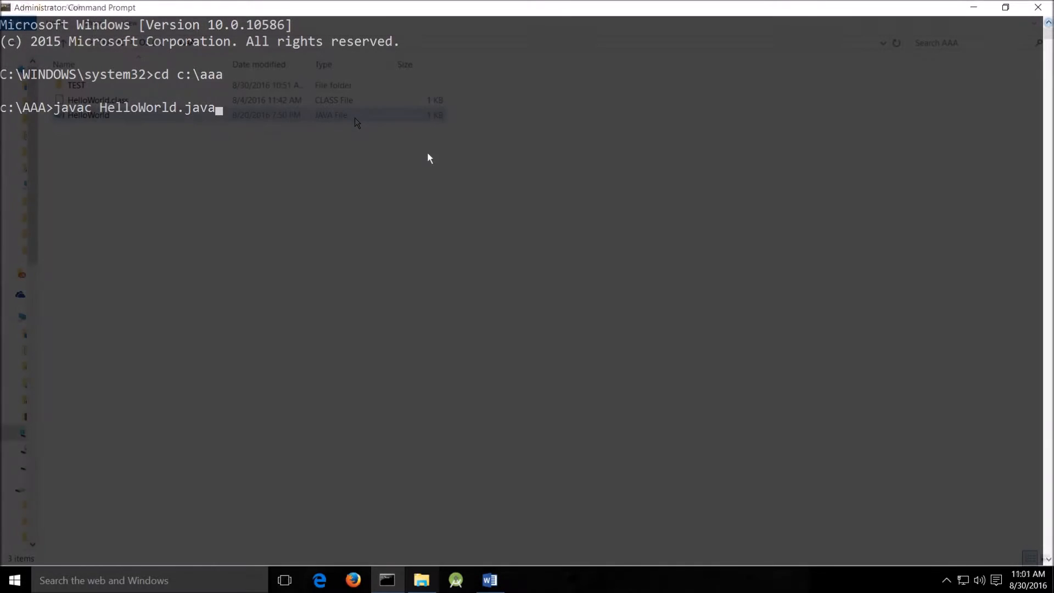
left_click(420, 580)
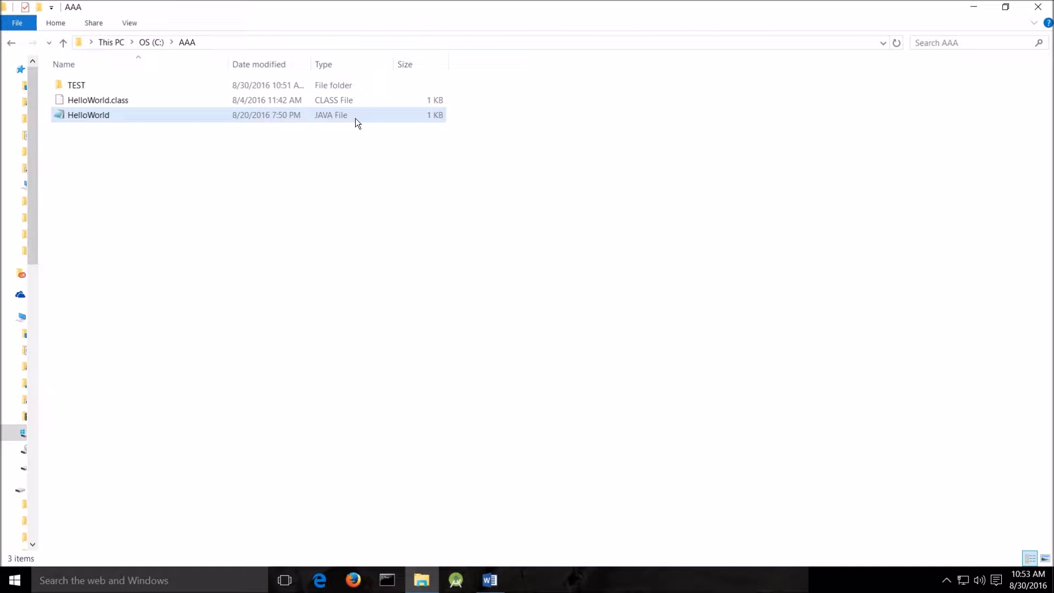
left_click(98, 100)
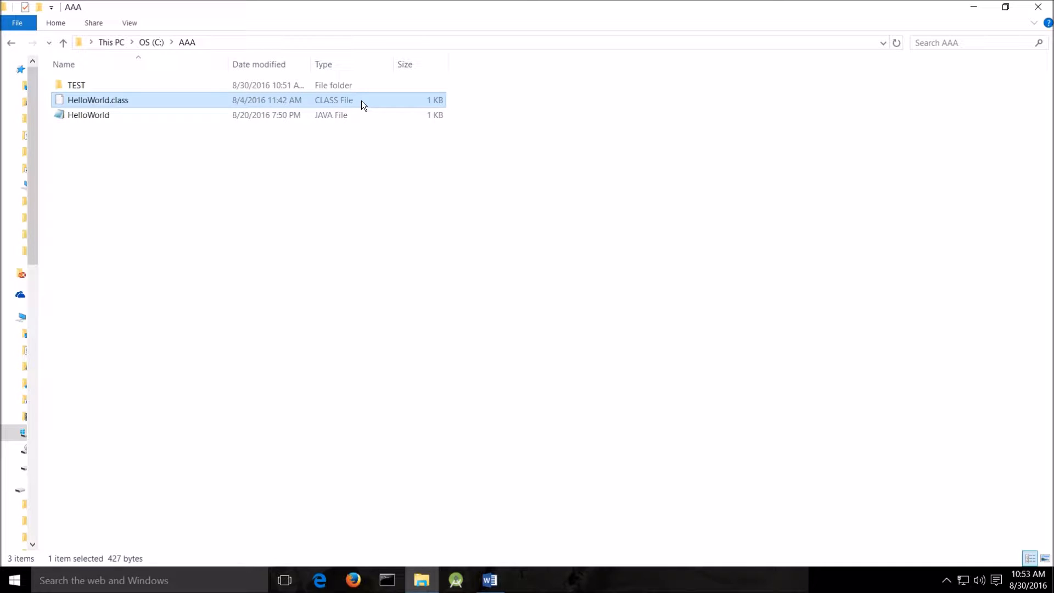
left_click(88, 115)
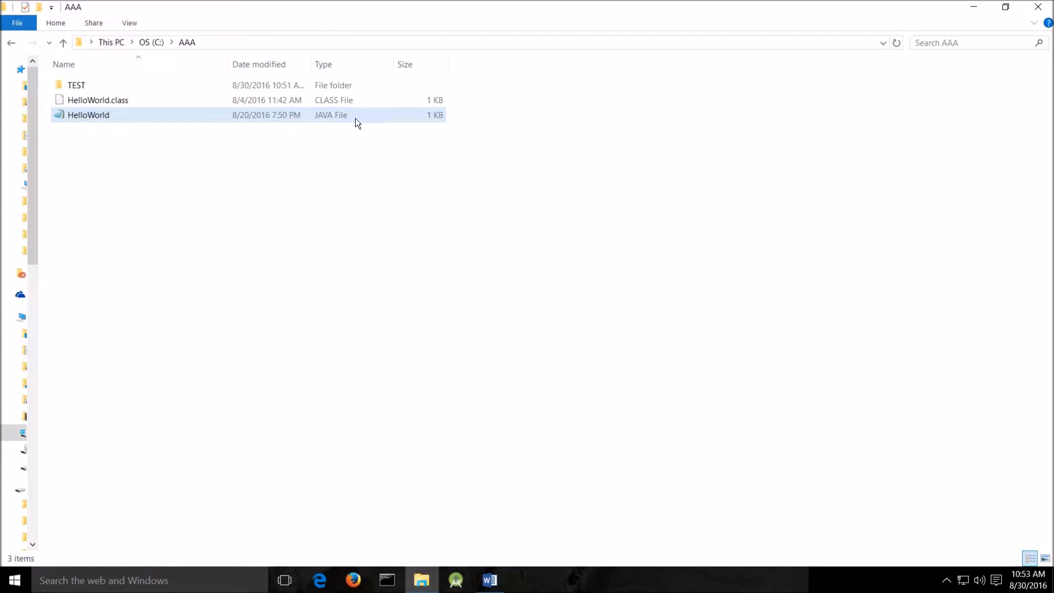
left_click(98, 99)
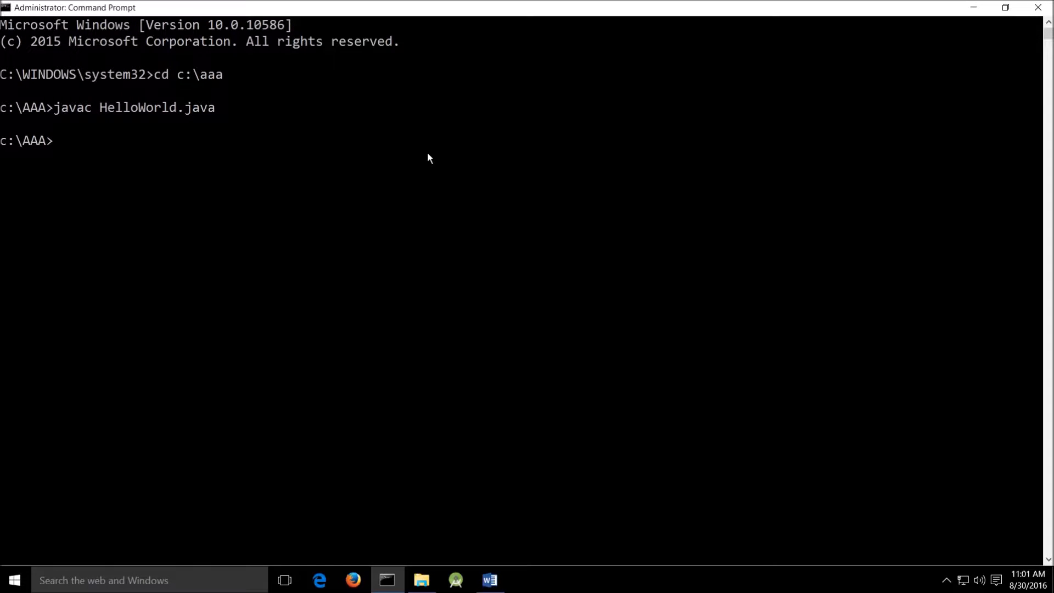
- Run java HelloWorld so Hello, World! prints in the console
type("java Hel")
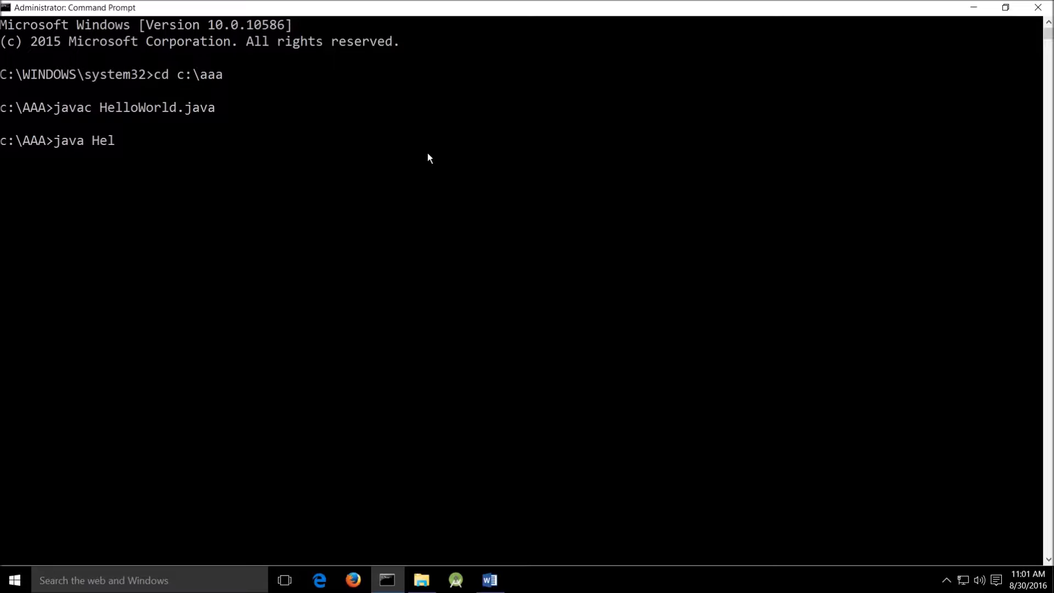
type("low")
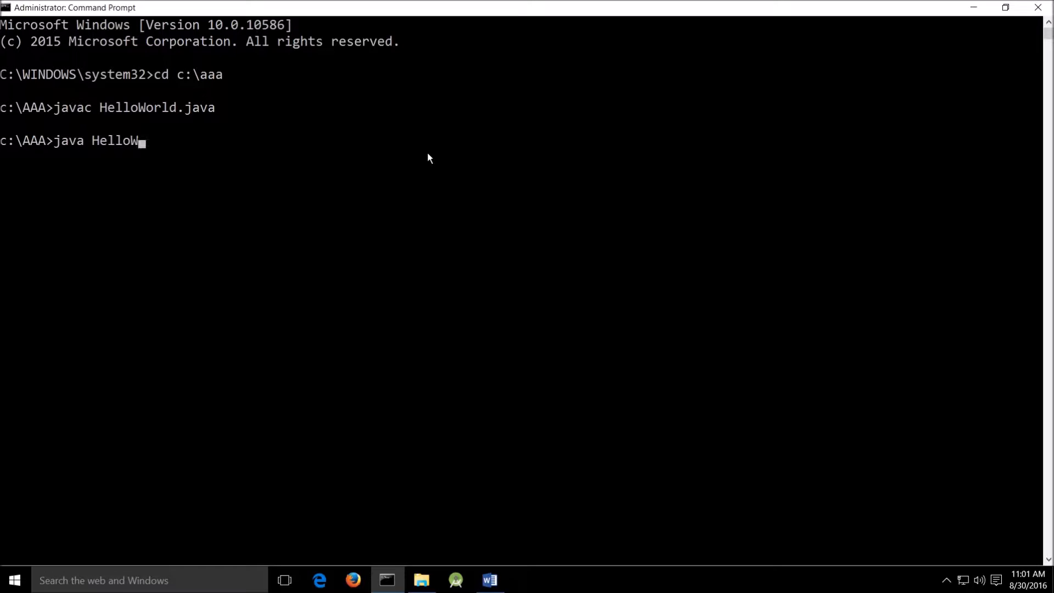
key("Return")
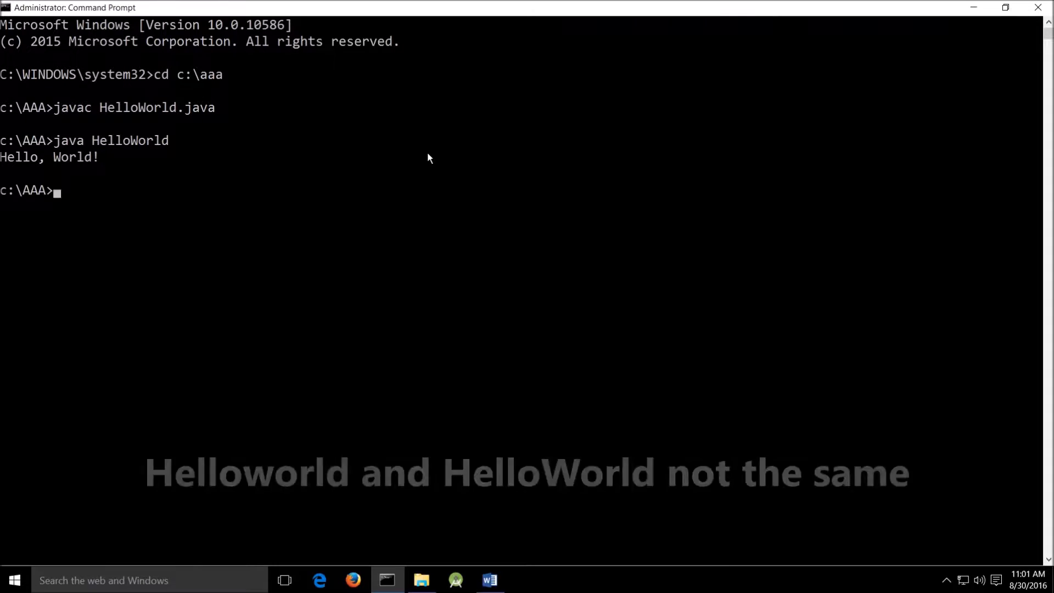
- Try java Helloworld to show the class-not-found error, then retype java Hello correctly
type("java Helloworld")
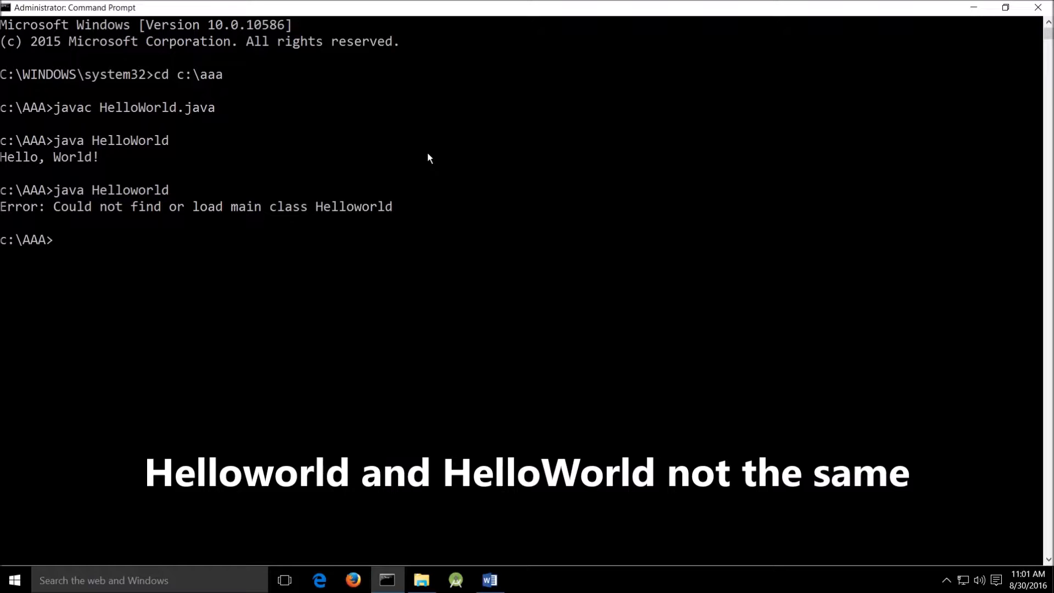
type("java")
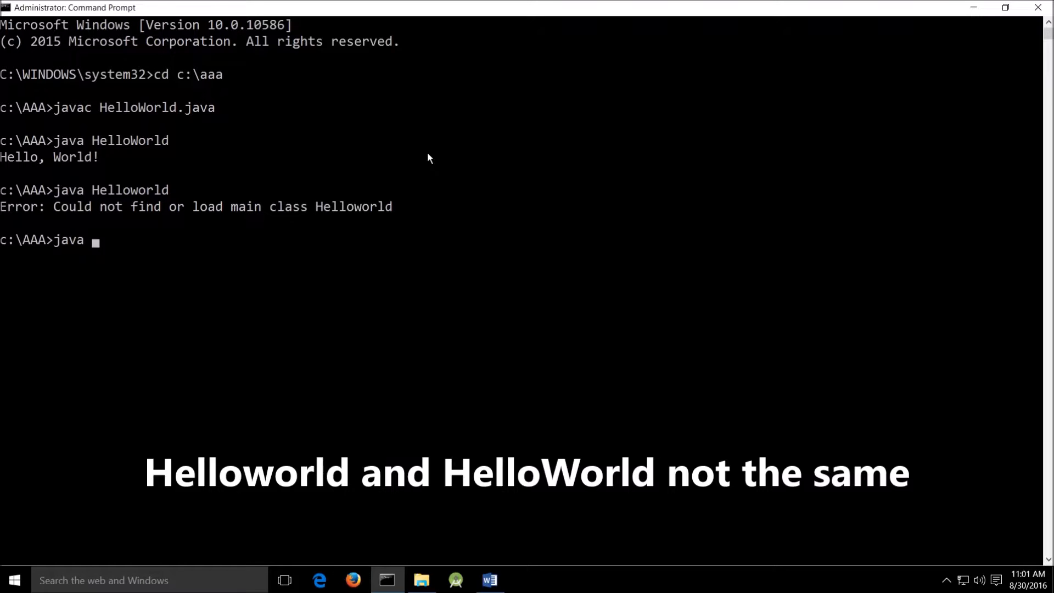
type("HelloWorld")
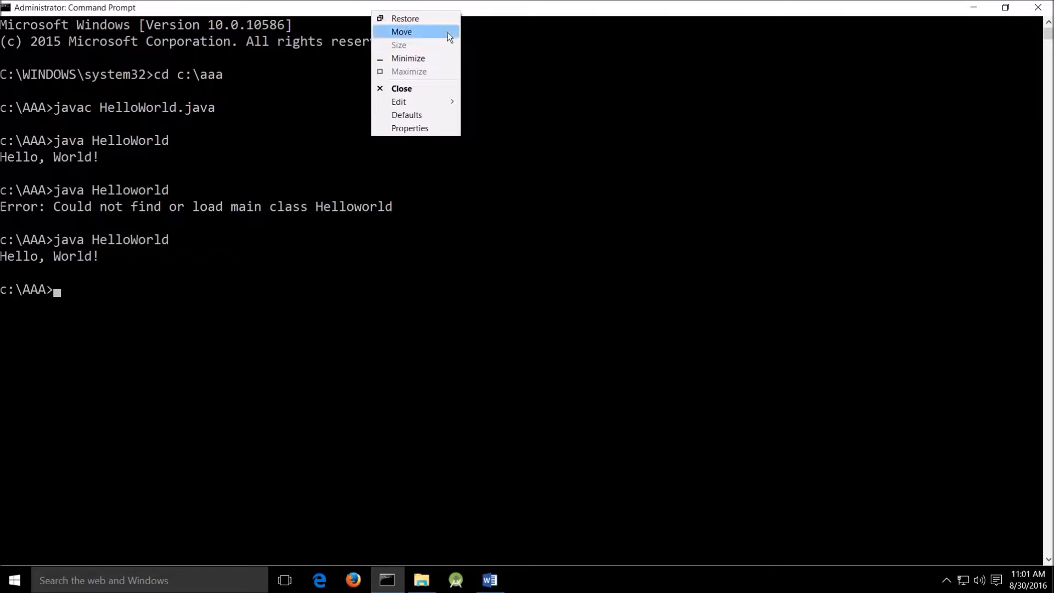
- View the Command Prompt properties Font settings showing Consolas size 24
left_click(409, 128)
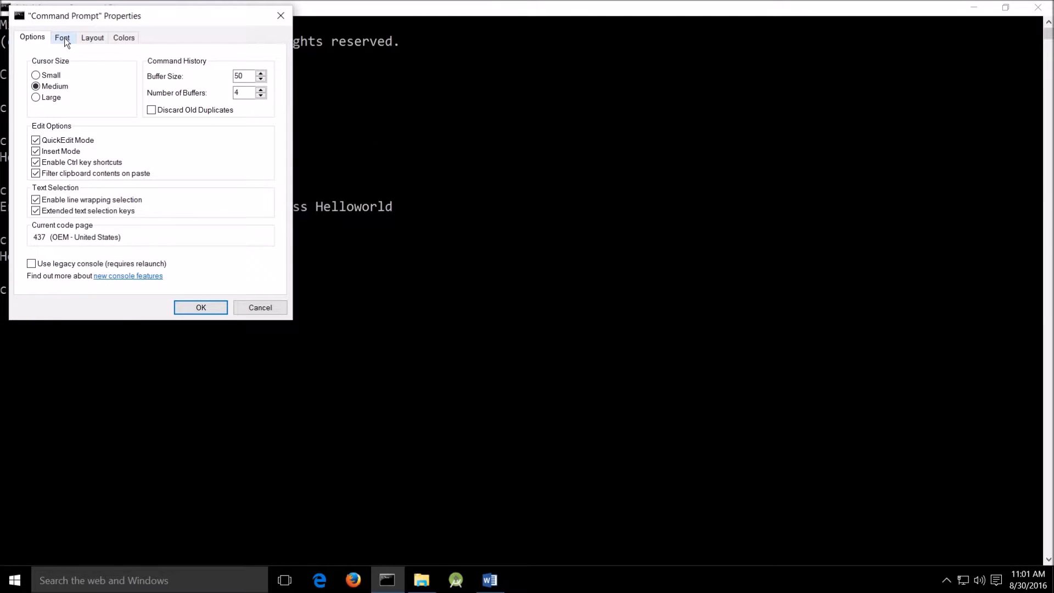
left_click(62, 38)
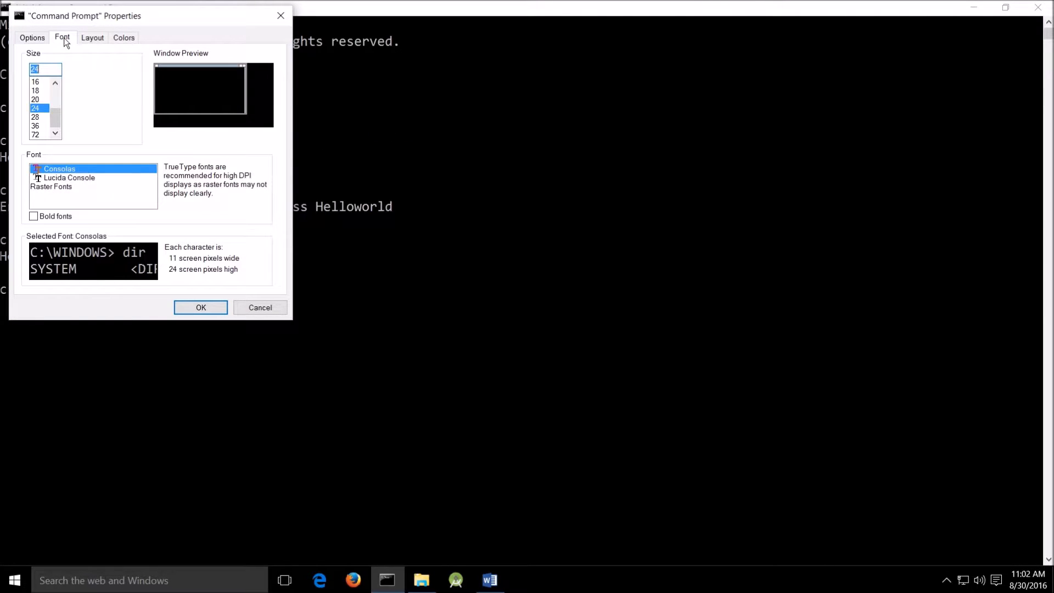
mouse_move(136, 106)
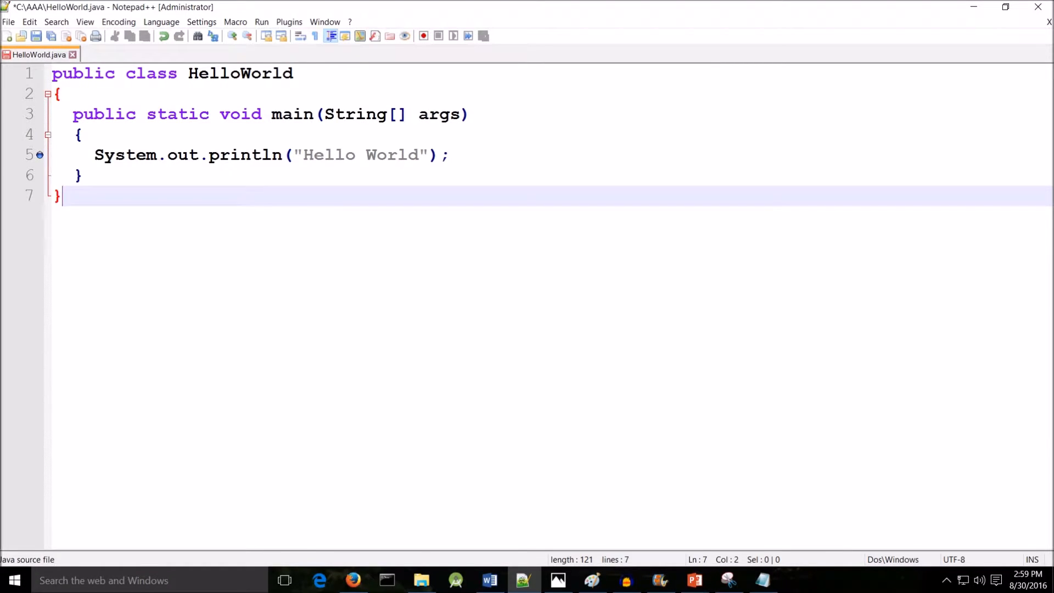
- Select the greeting text inside the println quotes to replace it
double_click(150, 73)
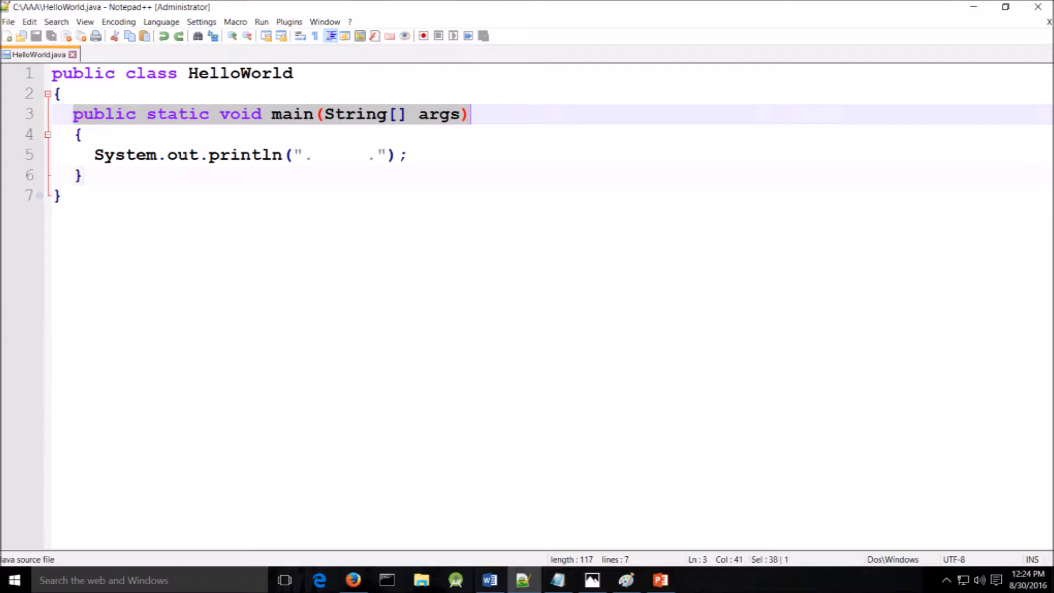
- Insert Hello World! between the println quotes
left_click(79, 175)
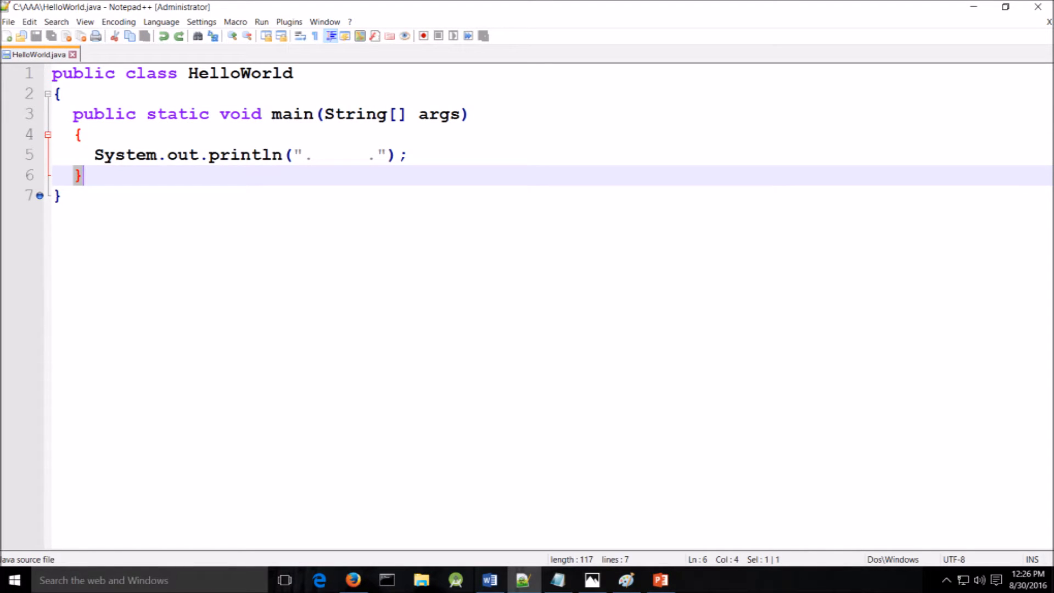
type("Hello World!\");")
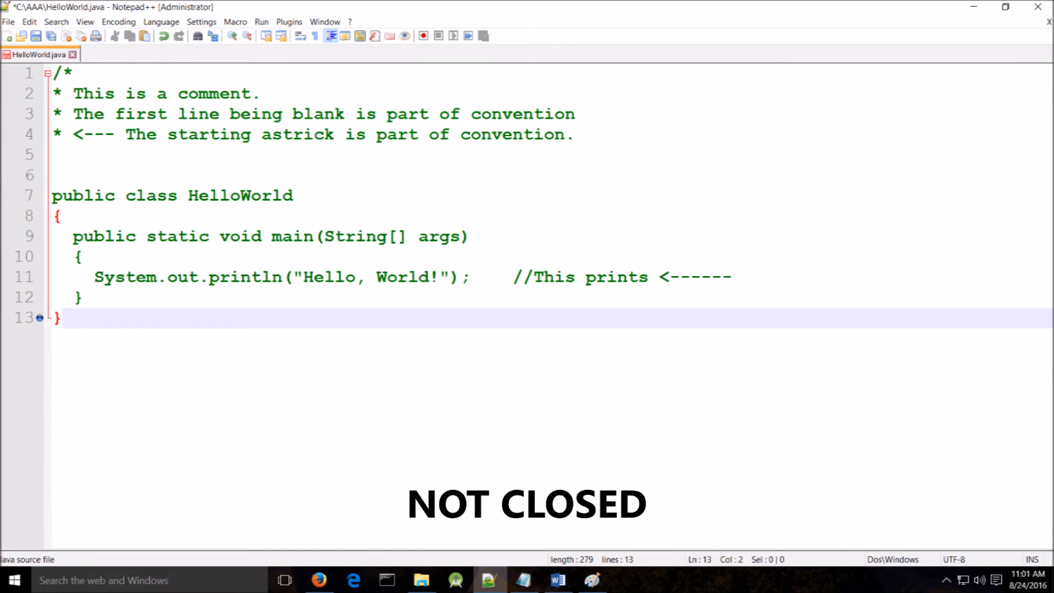
- Close the block comment with */ and note I WILL NOT BE USING THIS TYPE in the /** doc comment
type("*/")
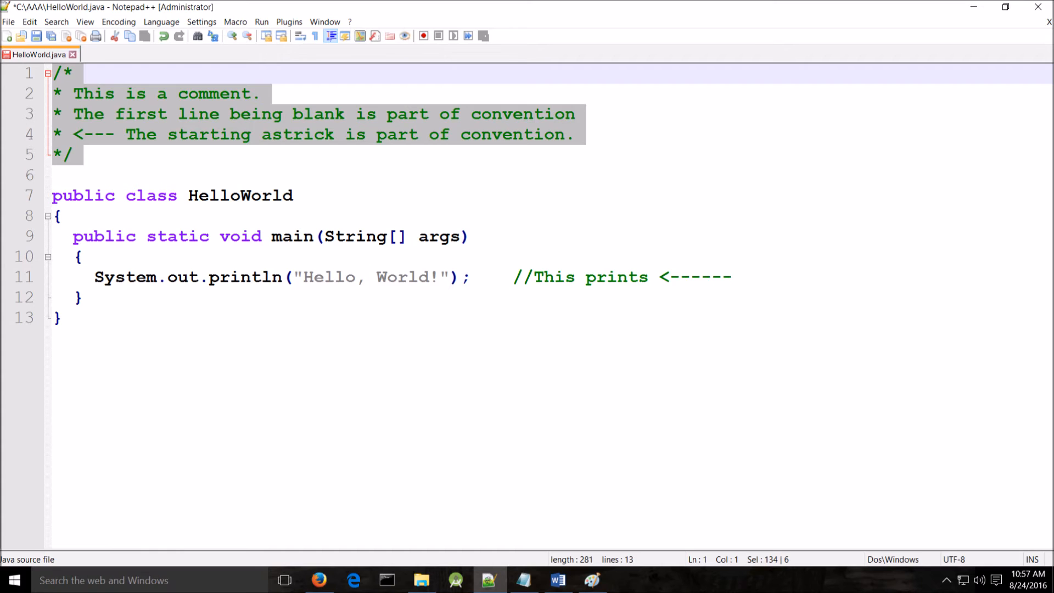
type("I WILL NOT BE USING THIS TYPE")
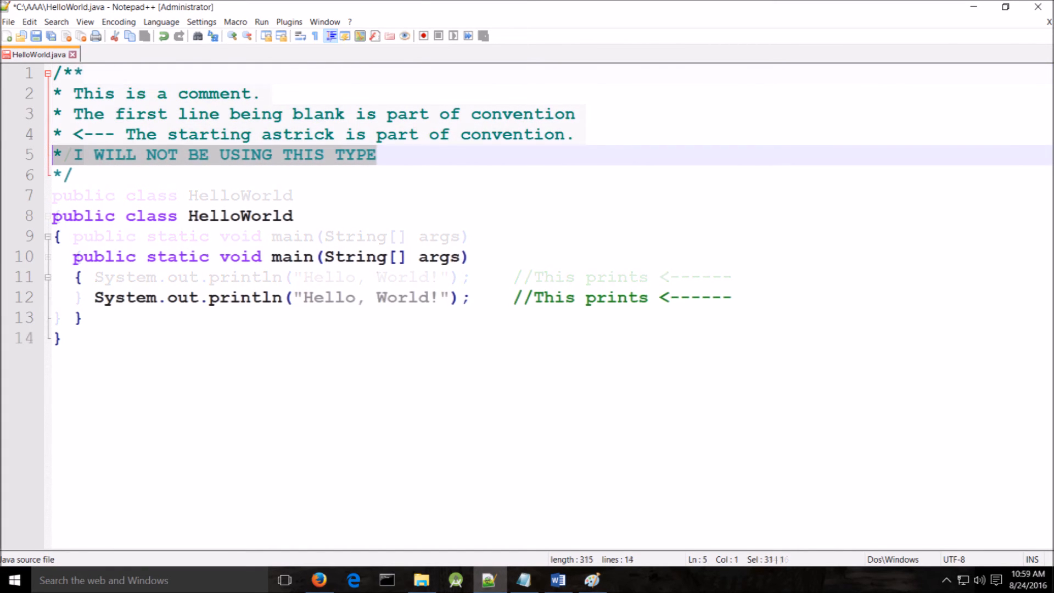